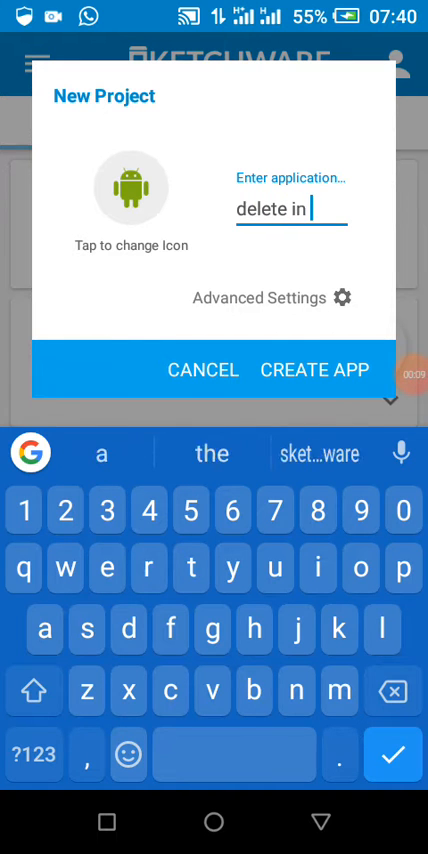
Create the Sketchware project 'delete in directory' and return to My Projects.
type("directory")
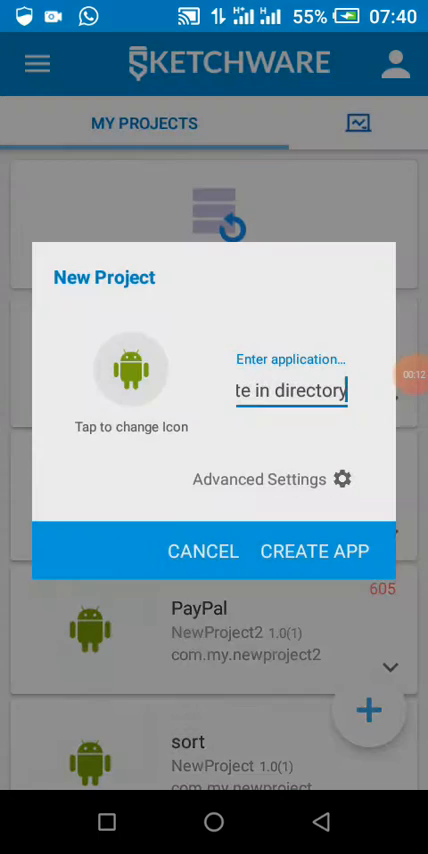
left_click(313, 550)
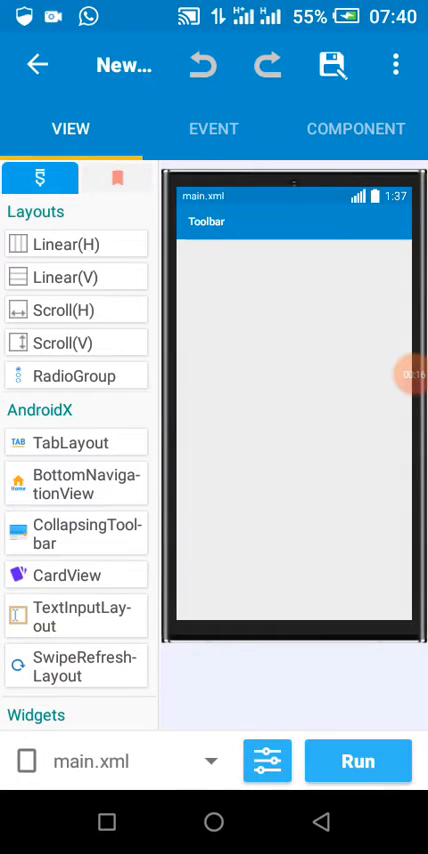
left_click(358, 761)
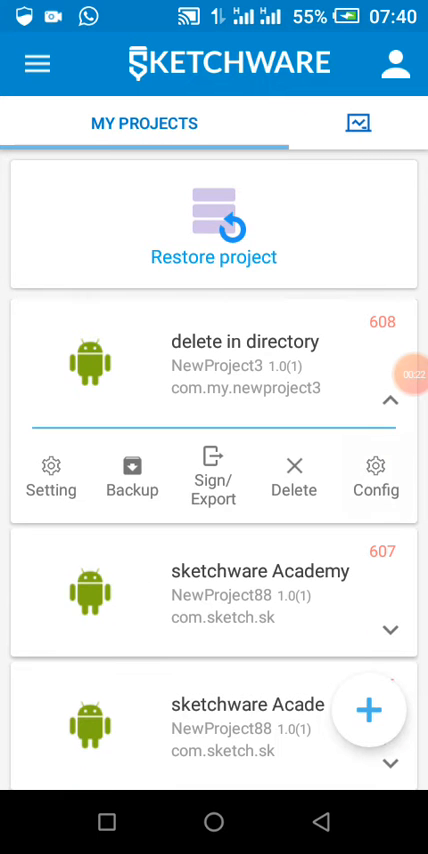
Change the project's target SDK version to 30 in Config and save.
left_click(375, 476)
type("3")
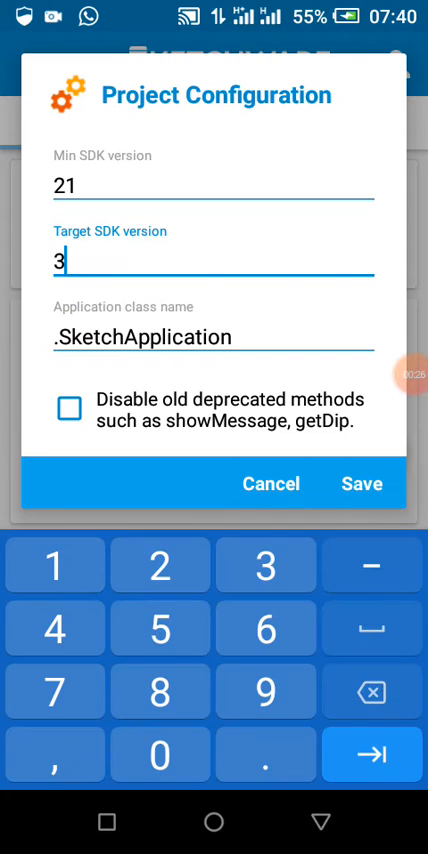
type("0")
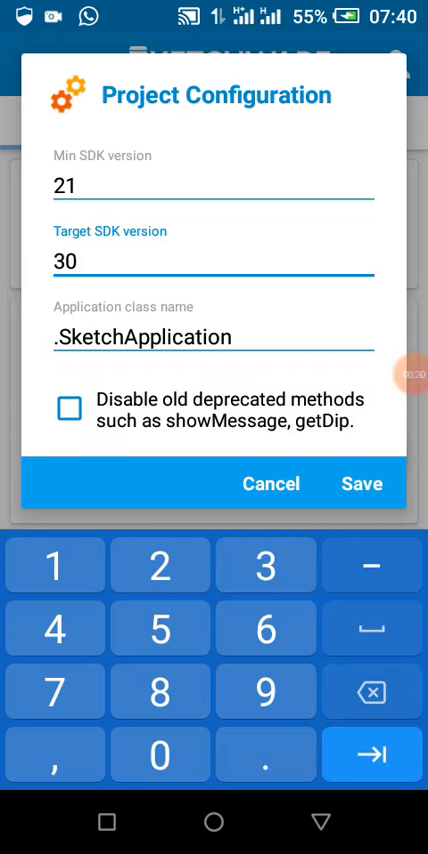
left_click(270, 483)
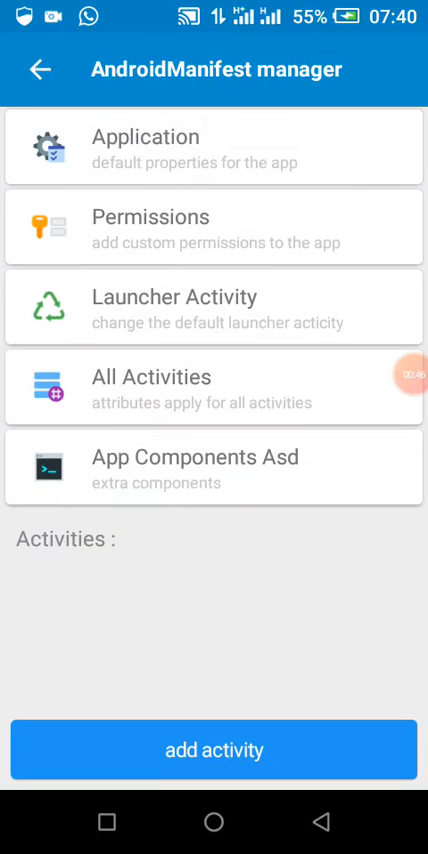
Add application attribute android:requestLegacyExternalStorage='true', save it, and return to the editor.
left_click(214, 149)
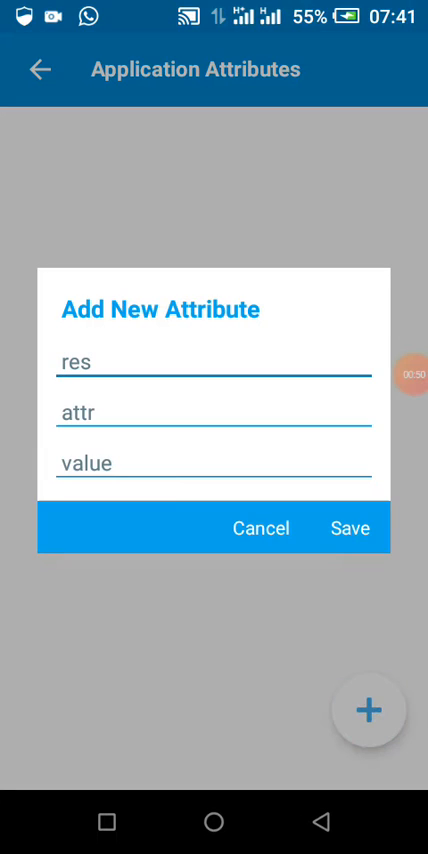
type("an")
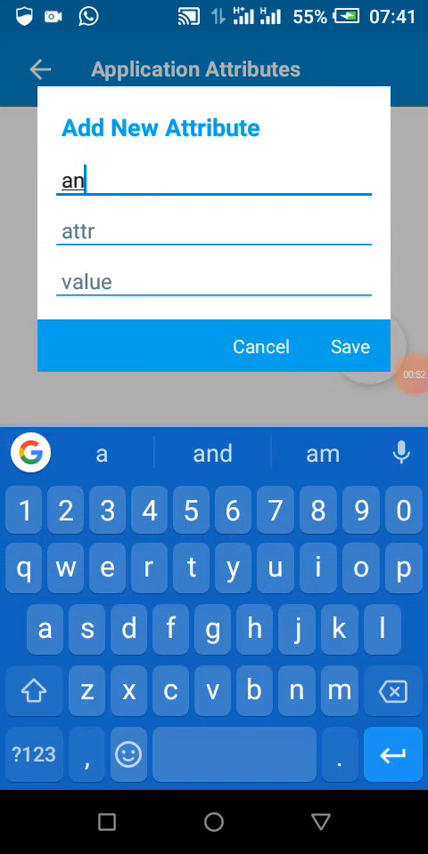
type("droo")
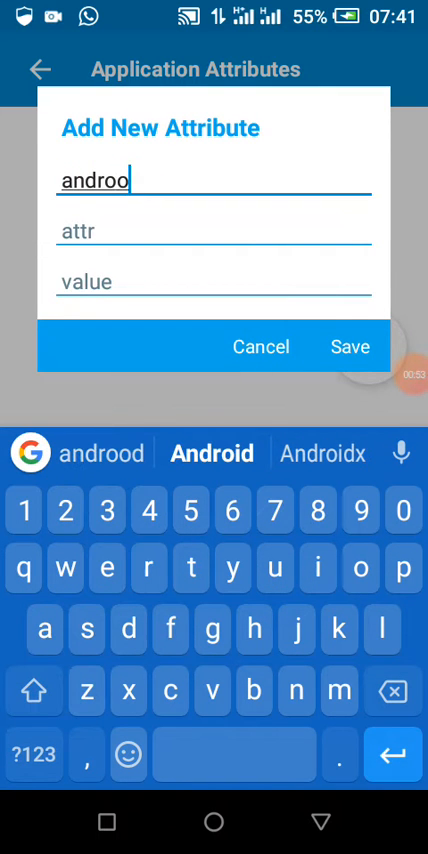
type("id")
left_click(214, 230)
type("r")
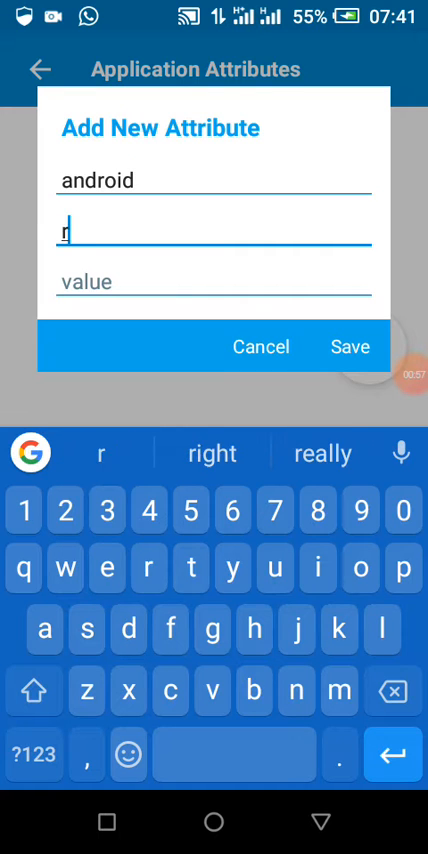
type("equestLegacyExternalStorage")
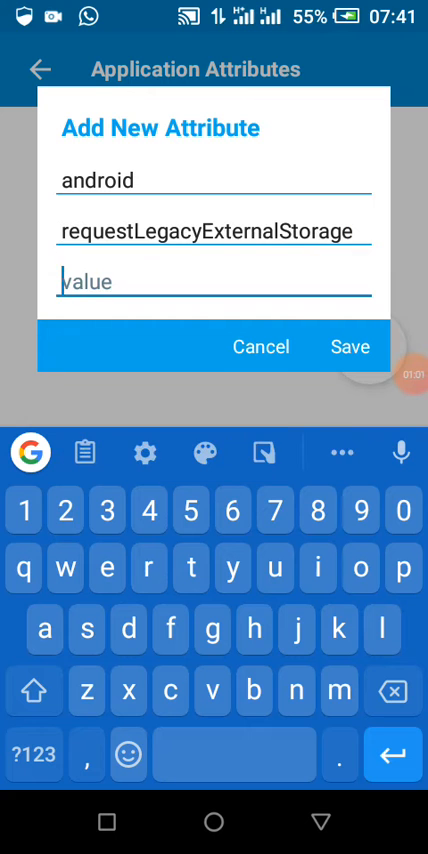
type("true")
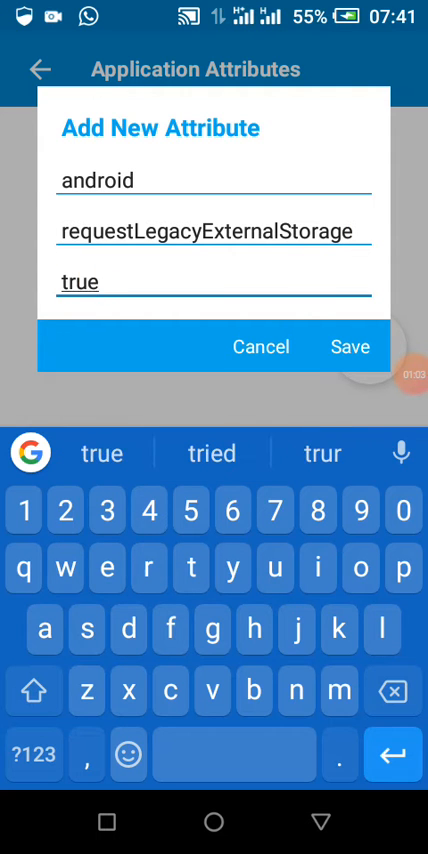
left_click(350, 346)
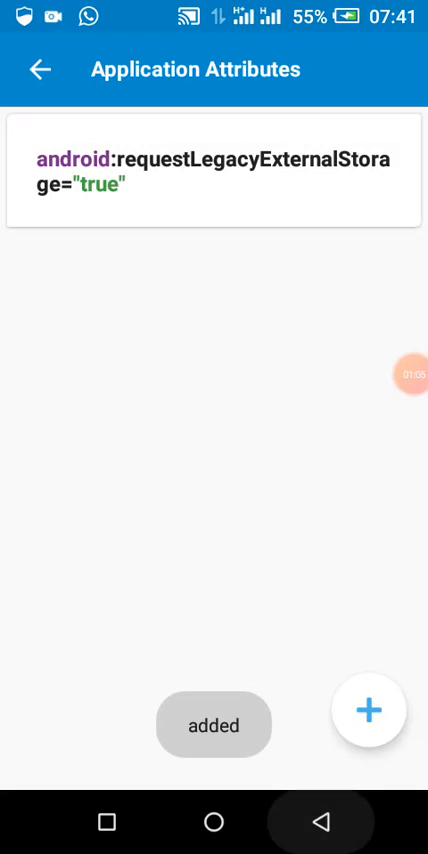
left_click(368, 710)
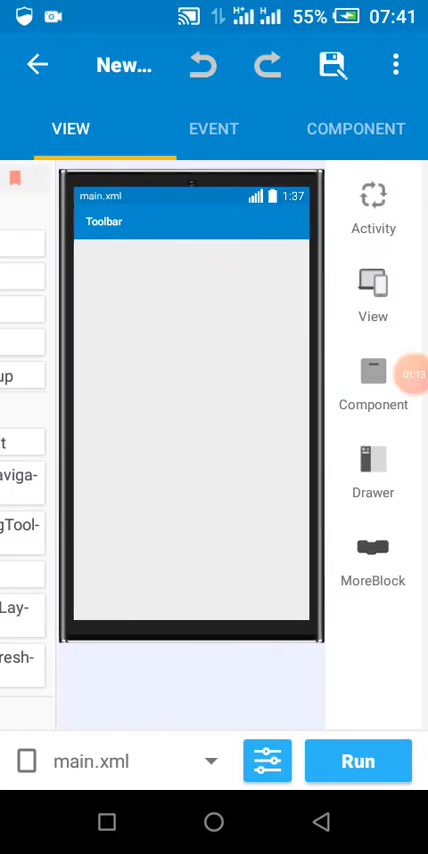
In onCreate, build a write-to-file block whose join path starts with the package data directory.
left_click(213, 128)
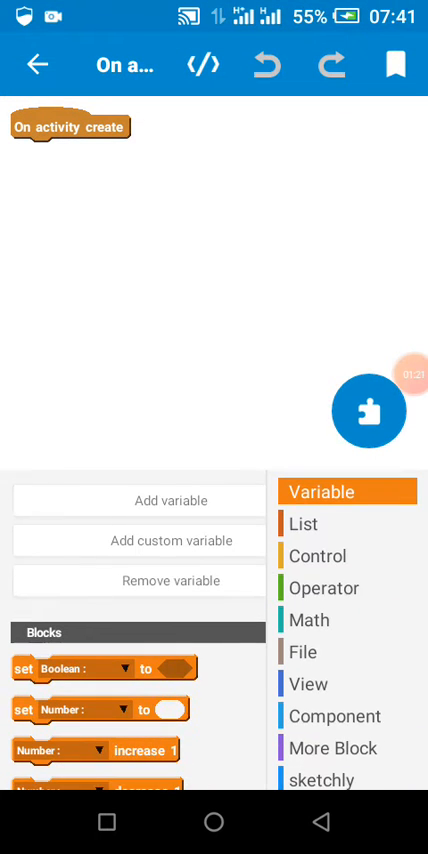
left_click(302, 651)
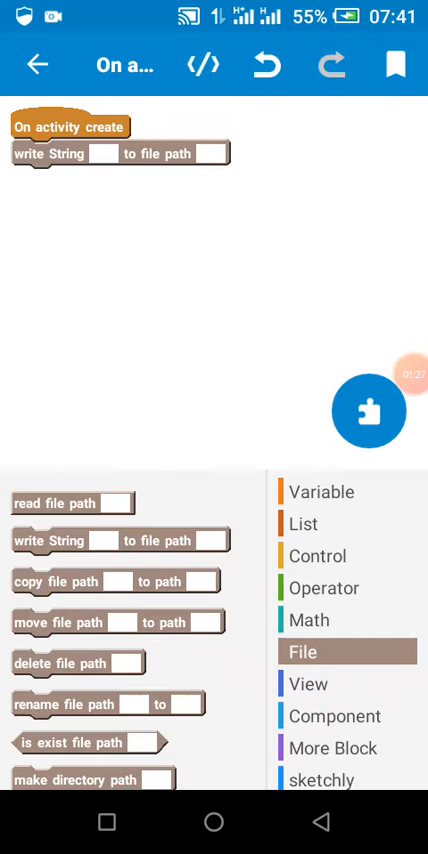
scroll("down", 3)
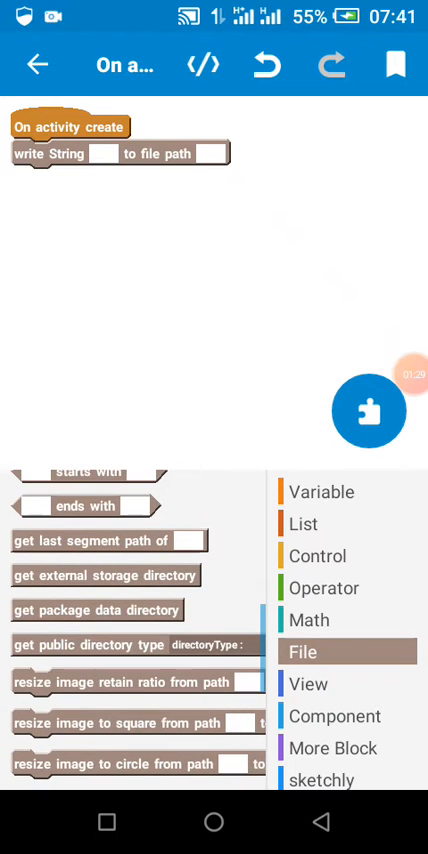
left_click_drag(107, 610, 264, 263)
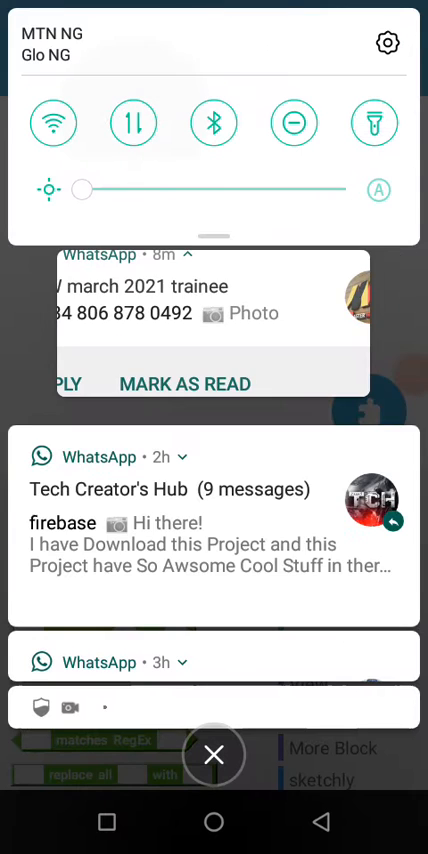
left_click(214, 755)
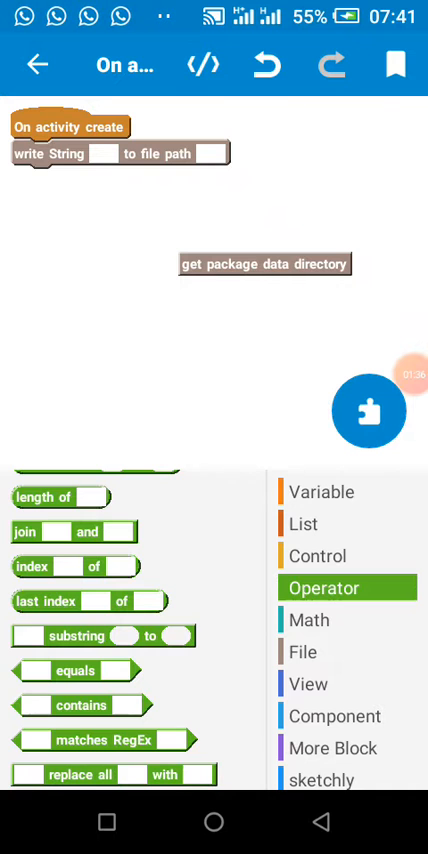
scroll("down", 3)
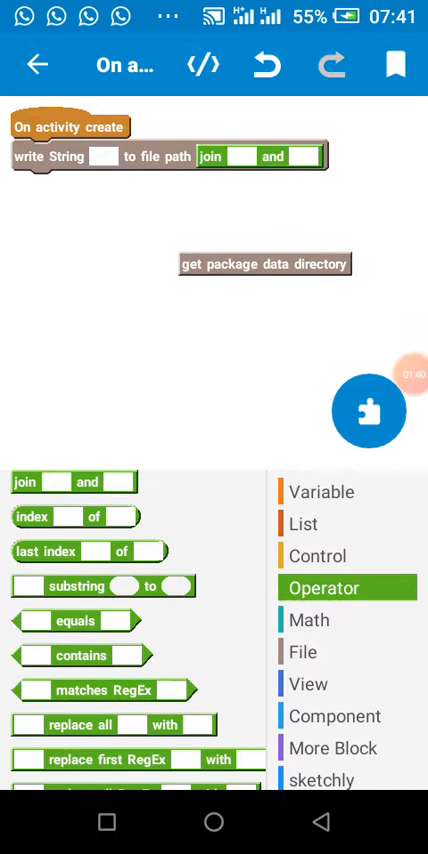
left_click_drag(265, 264, 250, 159)
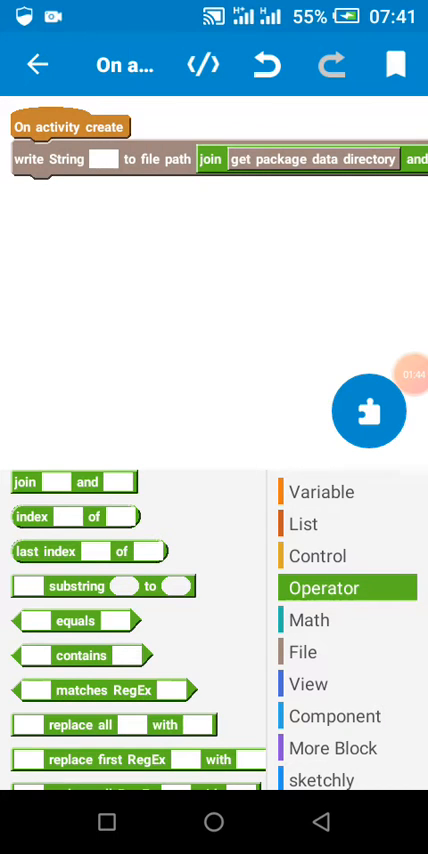
Set the text to write to 'this is a sample txt file'.
left_click(104, 158)
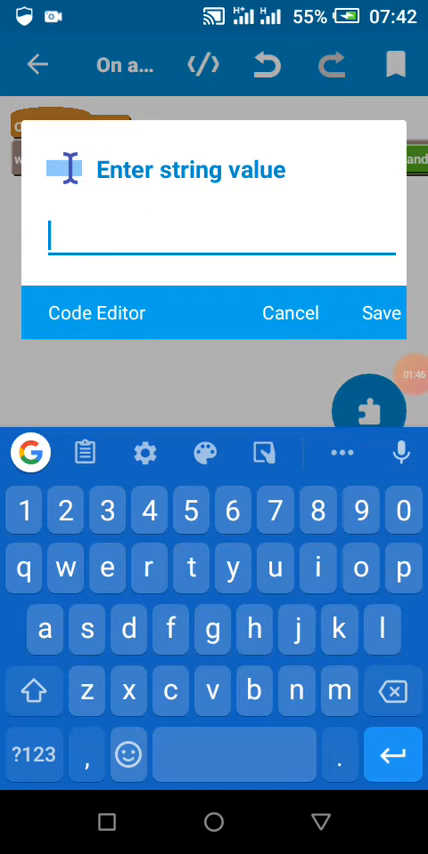
type("this is a sample txt f")
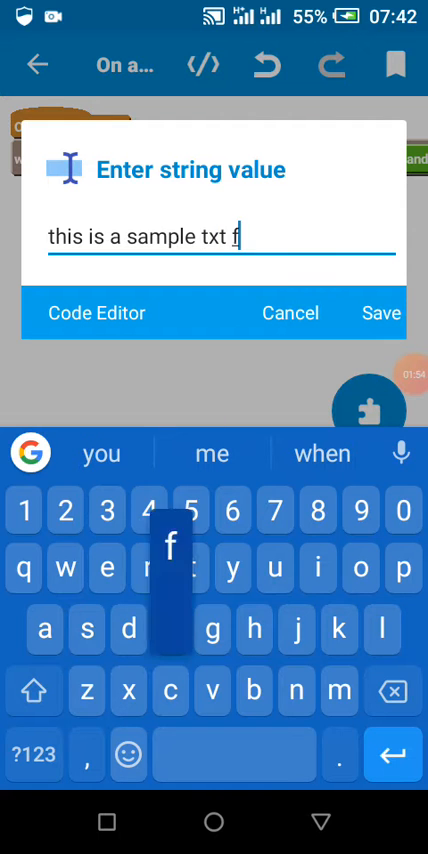
type("ile")
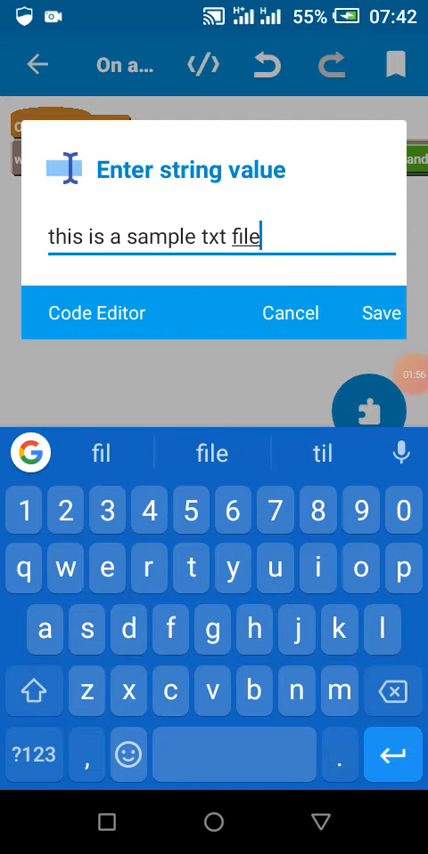
left_click(381, 313)
type("/")
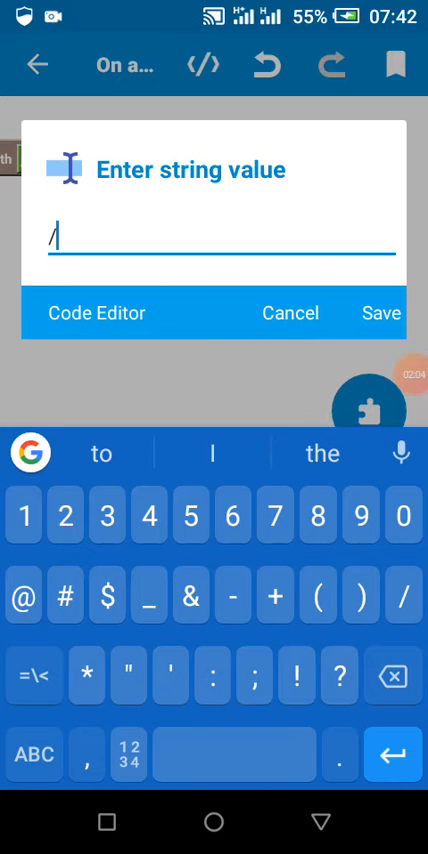
Enter the path piece starting '/sketchly' and save it.
type("sket")
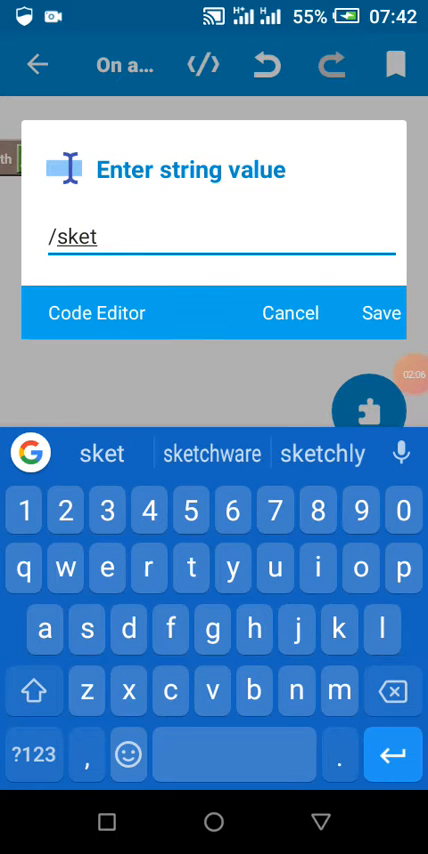
left_click(322, 453)
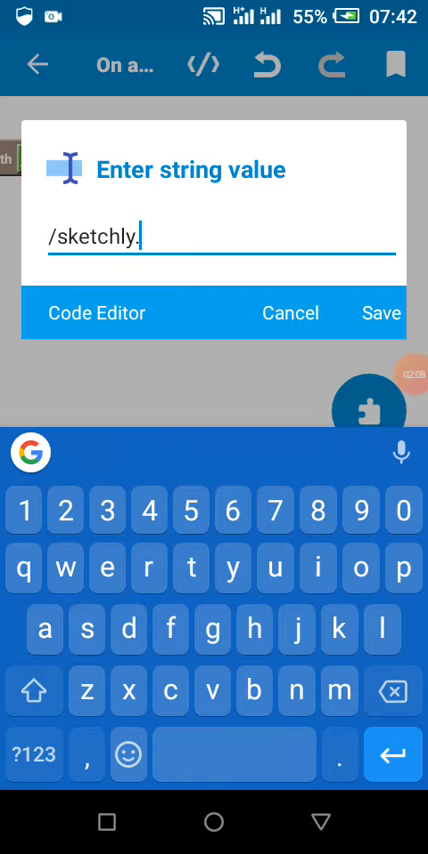
left_click(381, 313)
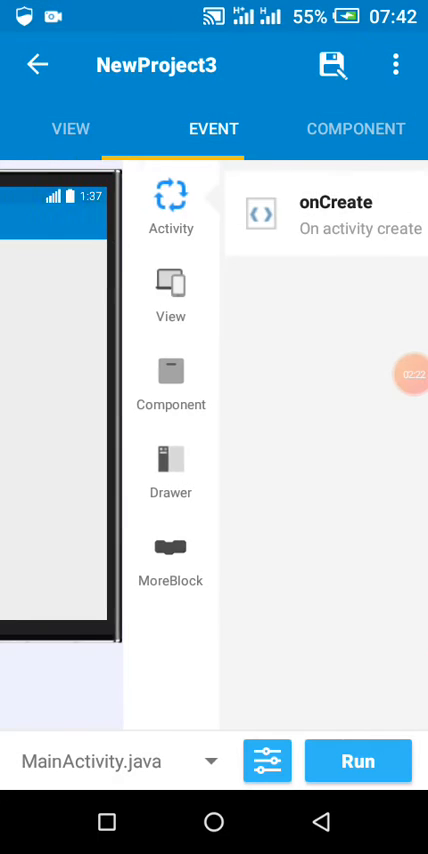
Set button1's text to 'delete' on the layout and show its event options.
left_click(69, 128)
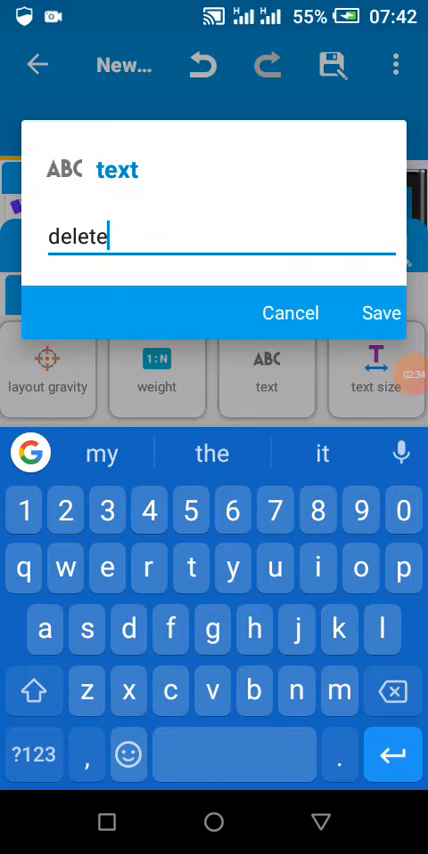
left_click(381, 313)
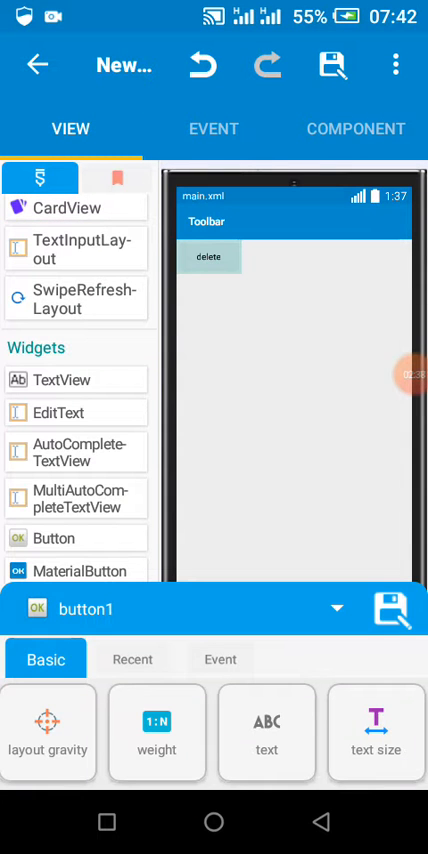
left_click(220, 658)
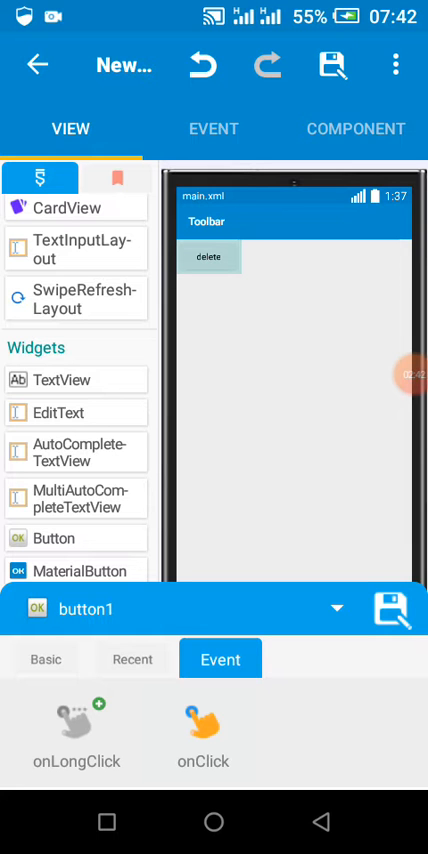
Add a delete file path block to button1's onClick, with a join path containing 'sketchly'.
left_click(204, 737)
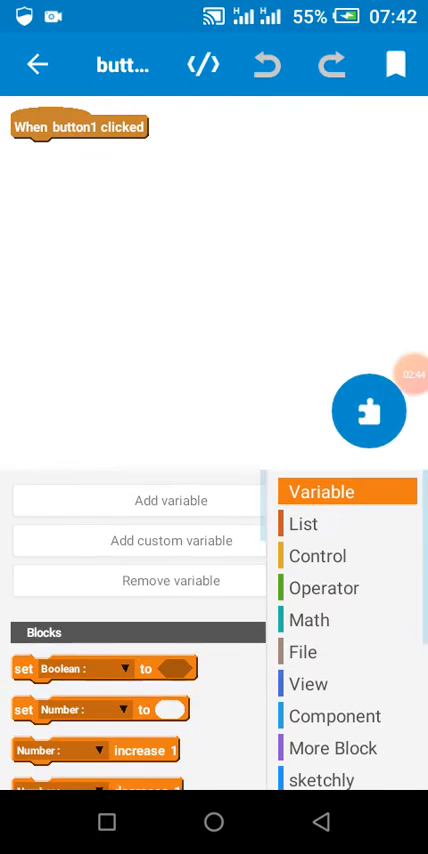
left_click(304, 651)
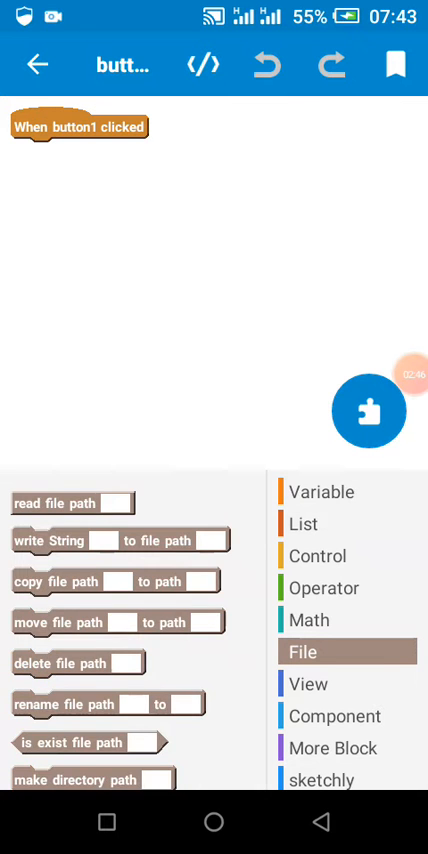
scroll("down", 3)
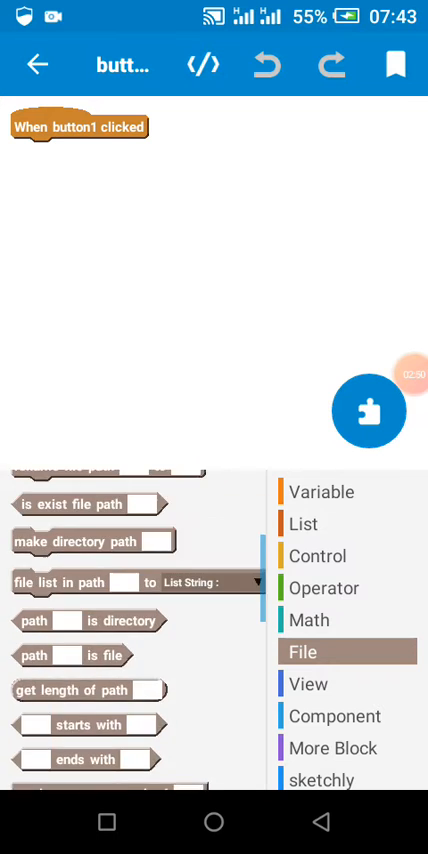
scroll("down", 3)
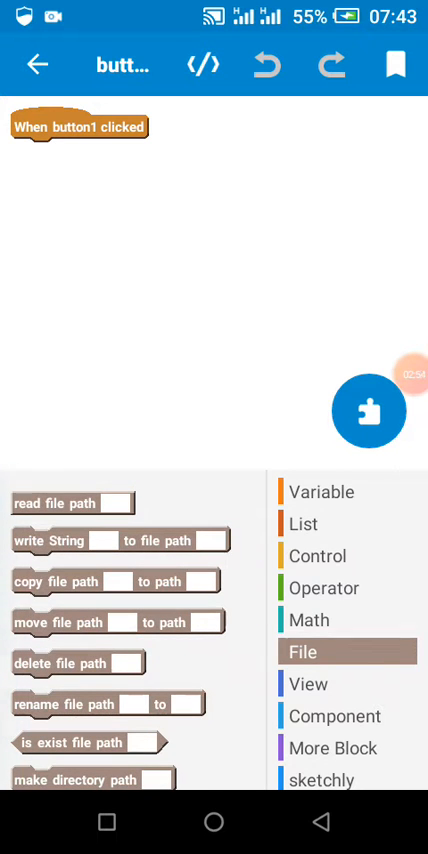
left_click_drag(78, 663, 78, 158)
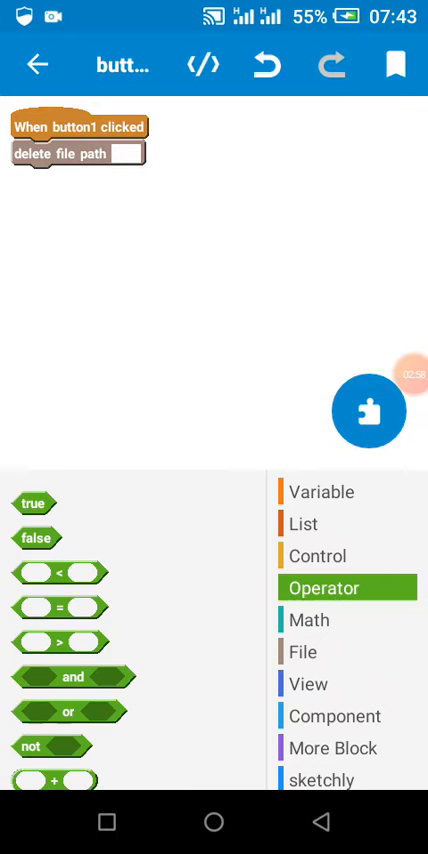
scroll("down", 3)
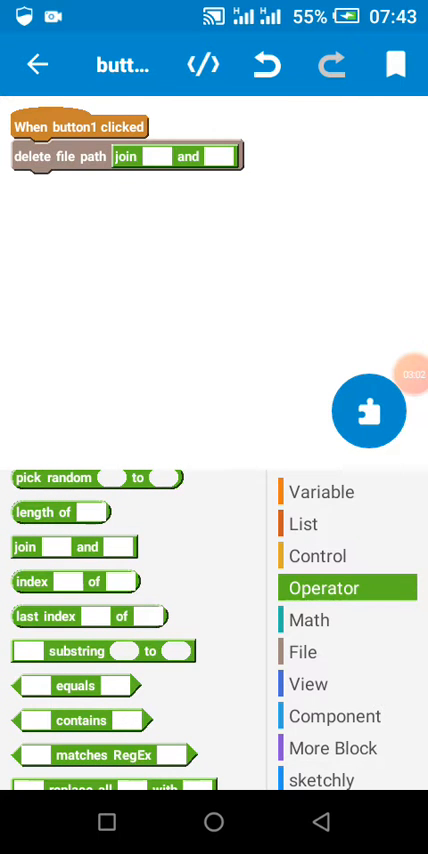
left_click(303, 652)
type("/")
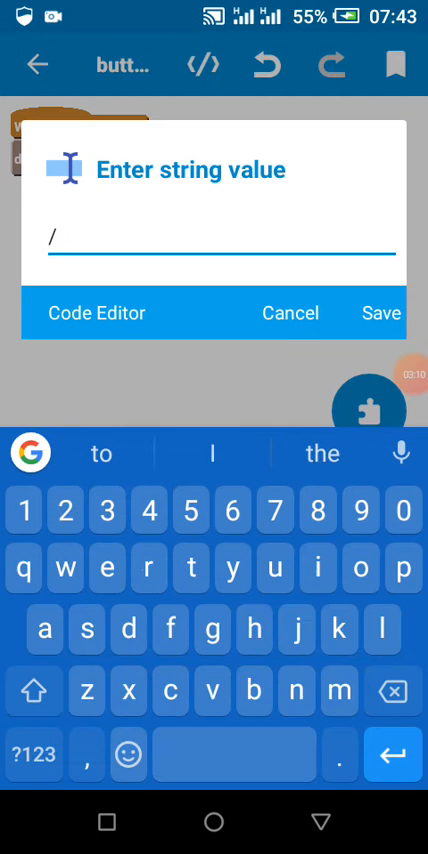
type("sketchly")
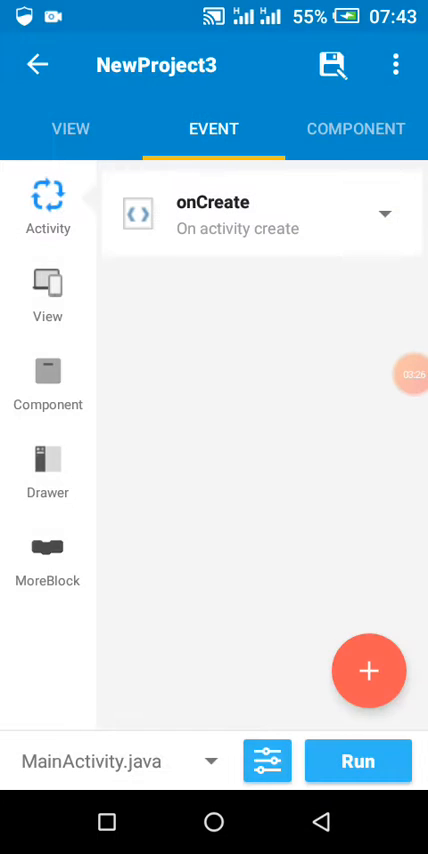
Show the View events to confirm button1's onClick, then go to the home screen.
left_click(47, 295)
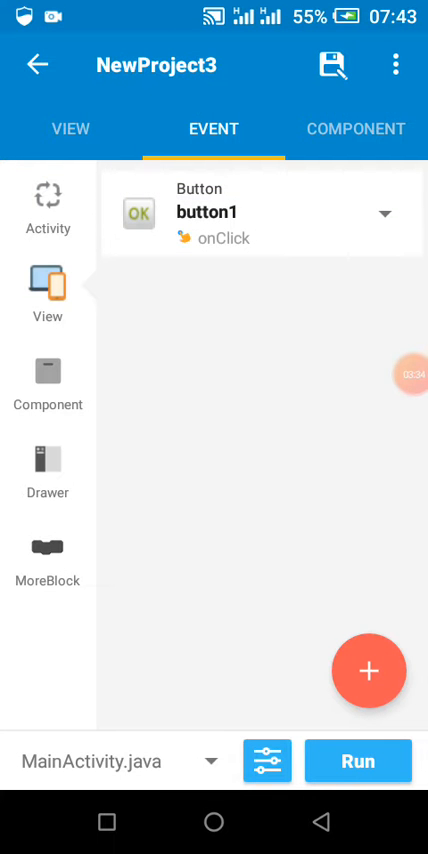
left_click(69, 128)
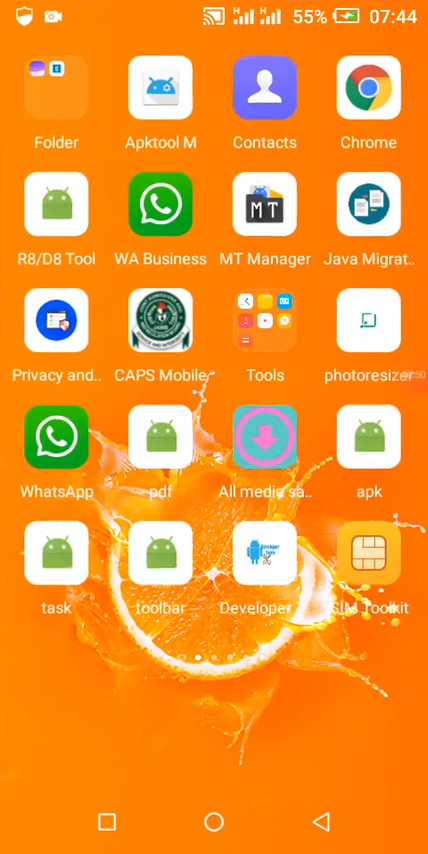
Launch Apktool M and verify signature schemes v1 and v2 are enabled under Settings > Signature.
scroll("left", 3)
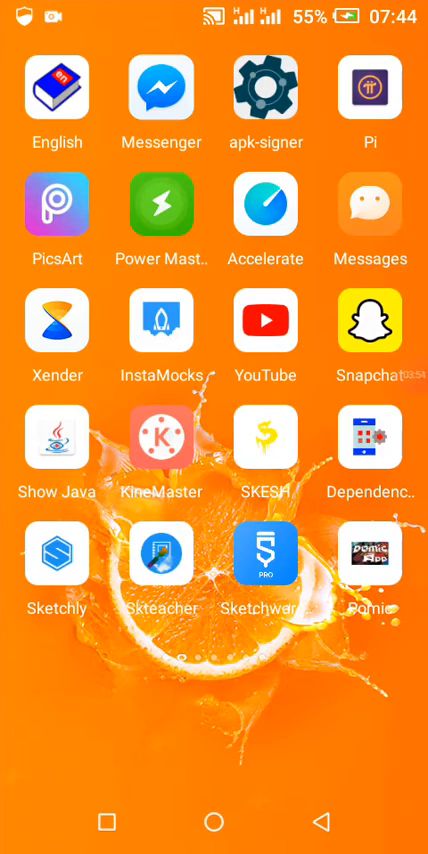
scroll("left", 3)
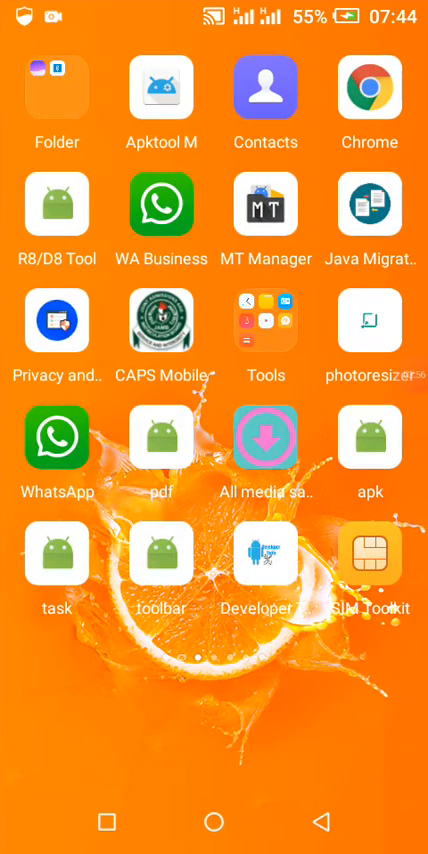
left_click(160, 92)
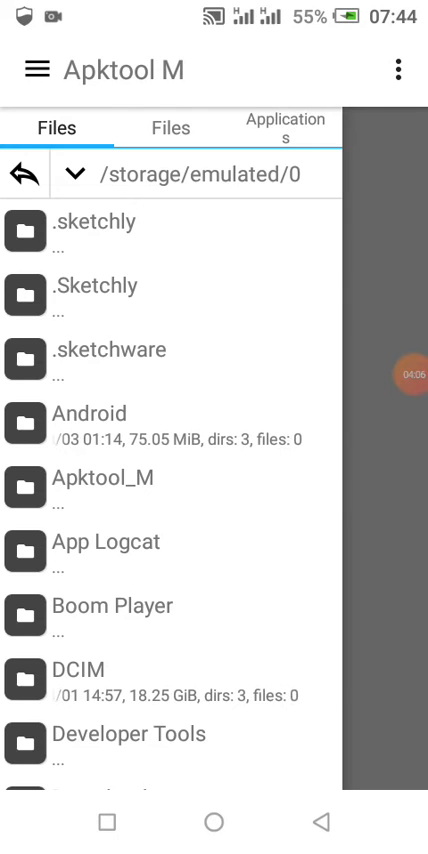
left_click(399, 70)
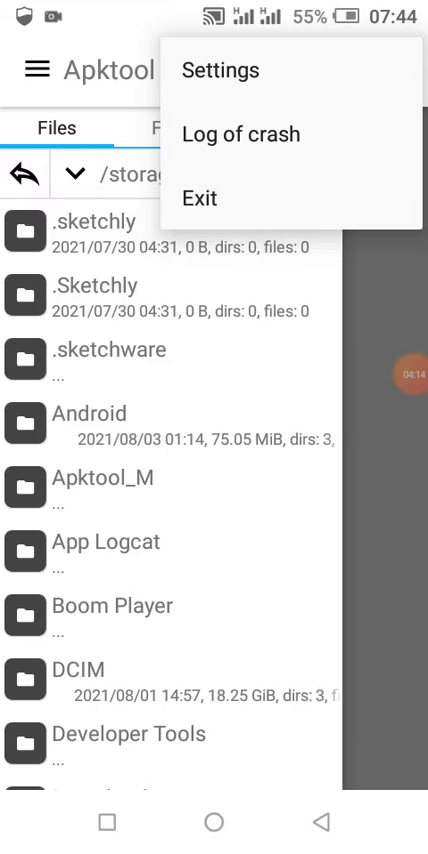
left_click(221, 70)
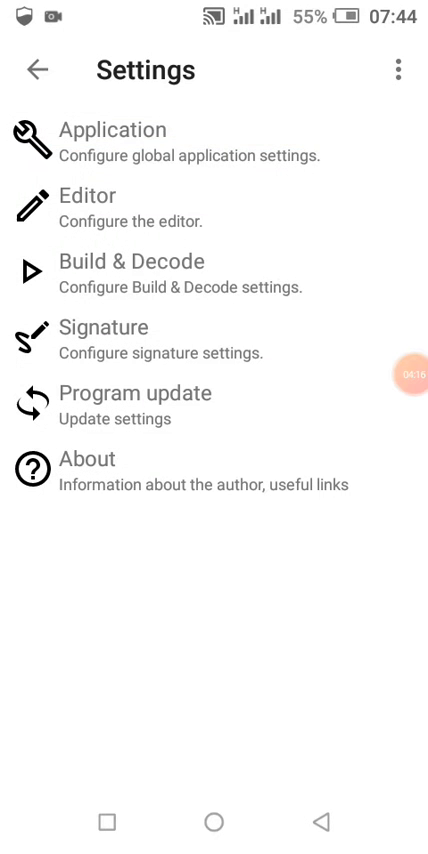
left_click(103, 326)
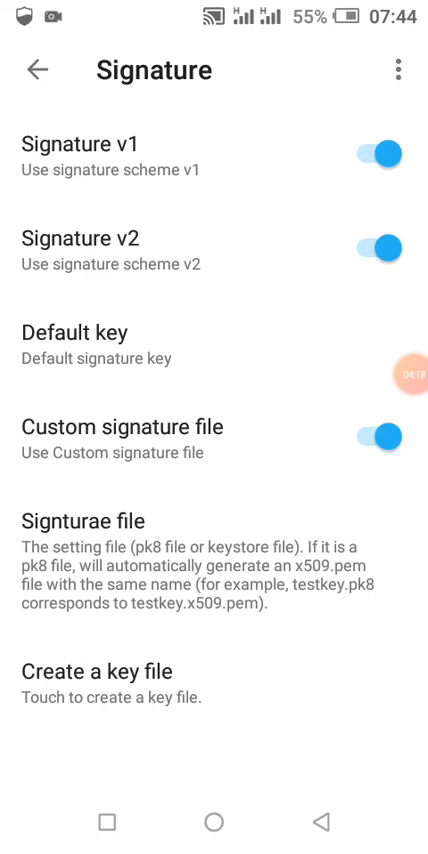
left_click(379, 243)
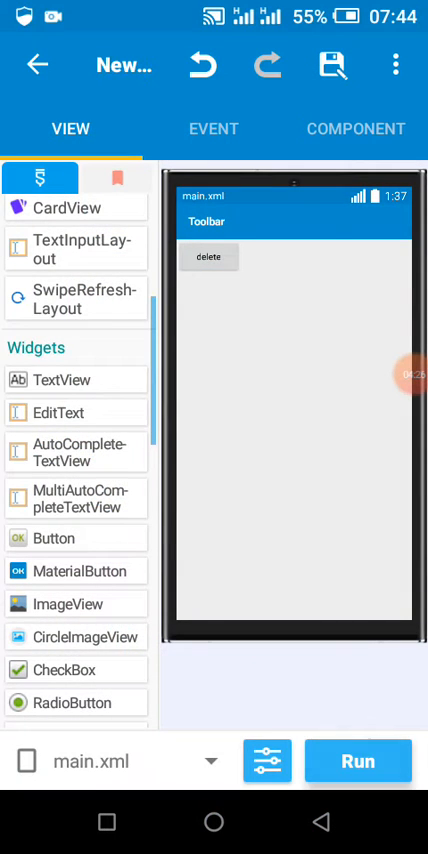
Leave Sketchware's layout editor for the phone's home screen.
left_click(358, 761)
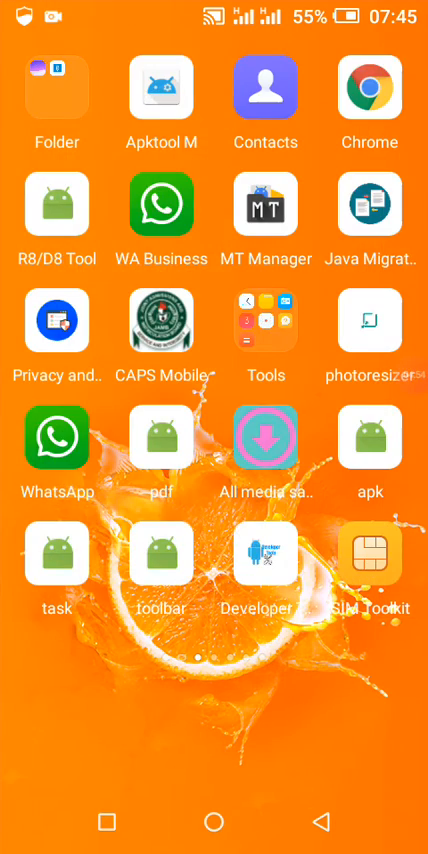
Open Sketchware project folder 608 in Apktool M, then return to Sketchware's exit-project prompt.
scroll("left", 3)
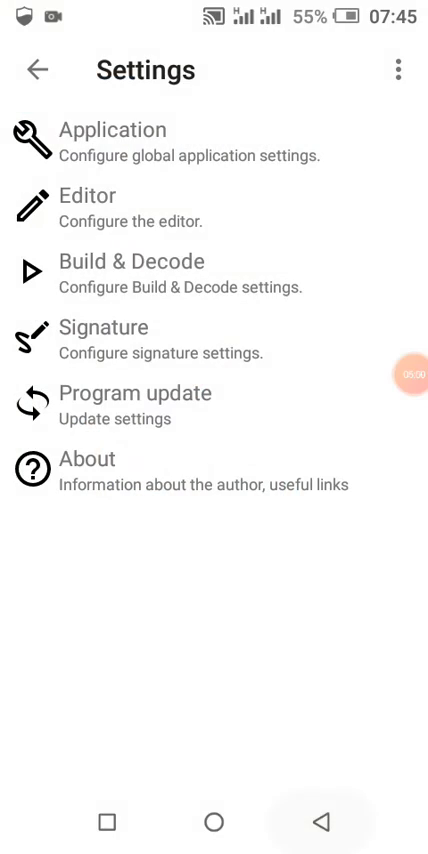
left_click(35, 70)
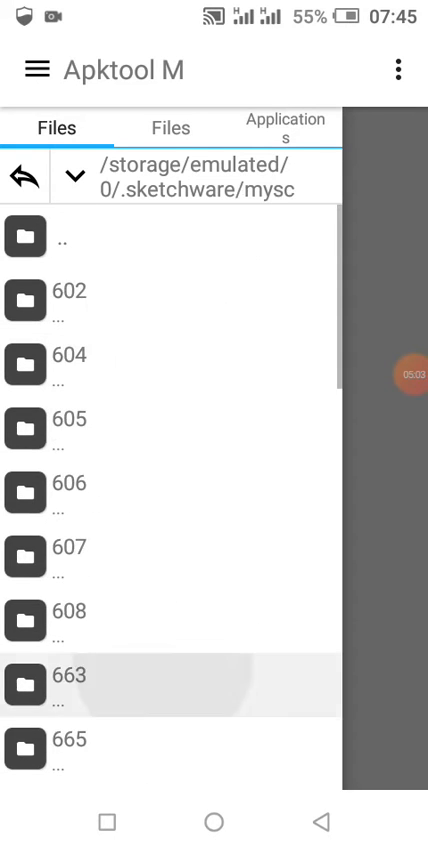
scroll("down", 3)
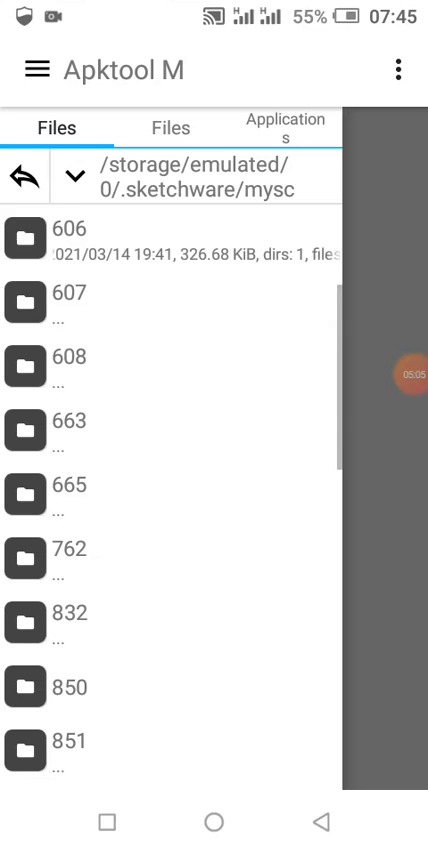
scroll("down", 3)
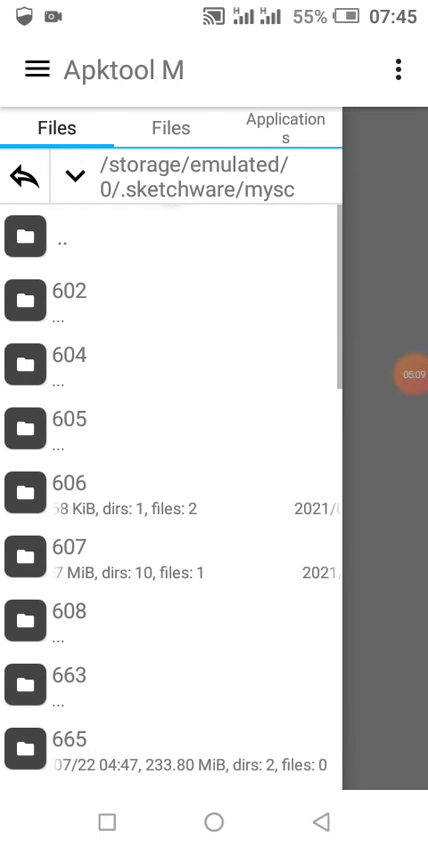
left_click(75, 613)
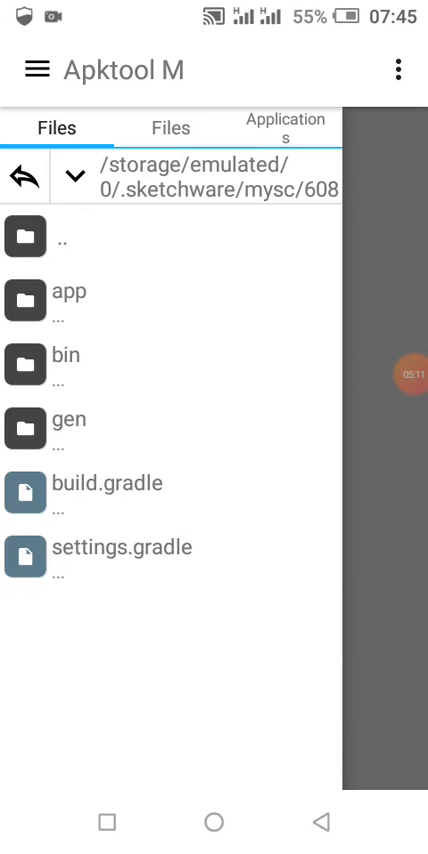
left_click(66, 356)
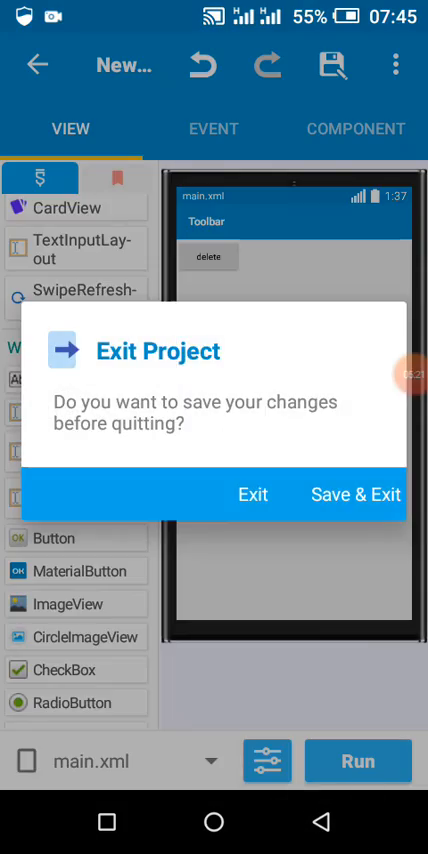
Save and exit the Sketchware project, then bring up NewProject3.apk's actions in Apktool M.
left_click(355, 494)
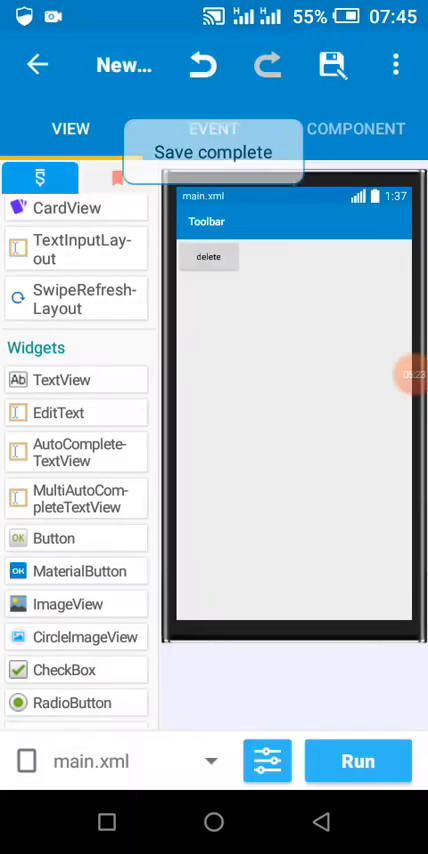
left_click(38, 65)
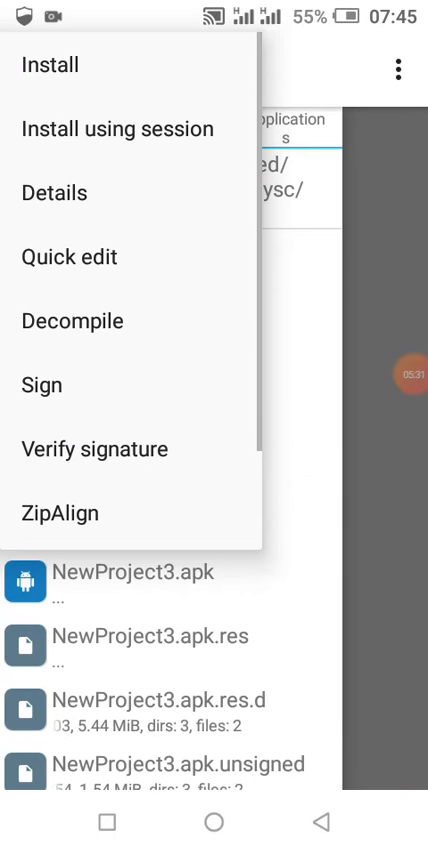
Sign NewProject3.apk with the custom signature file and uninstall the old delete in directory app.
left_click(41, 385)
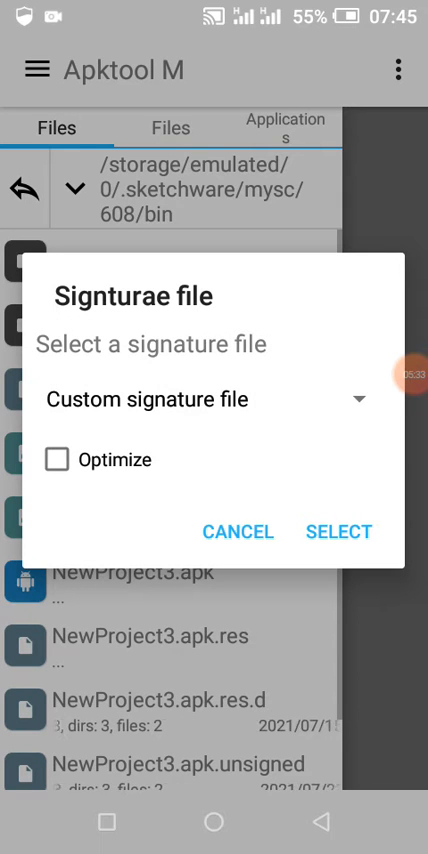
left_click(338, 531)
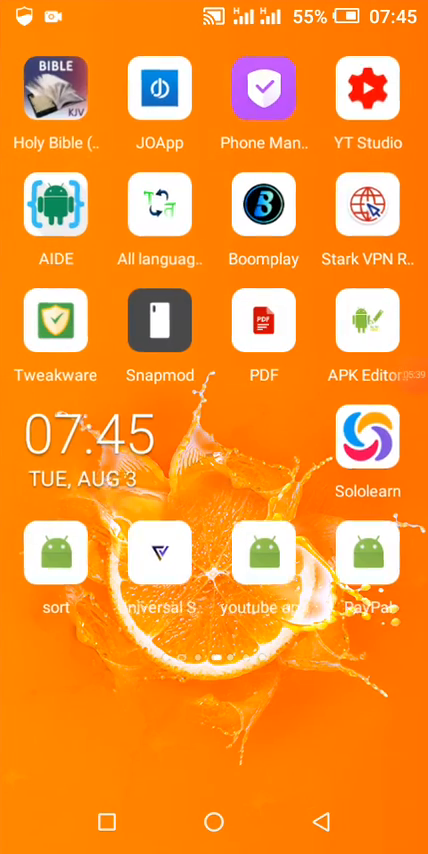
scroll("left", 3)
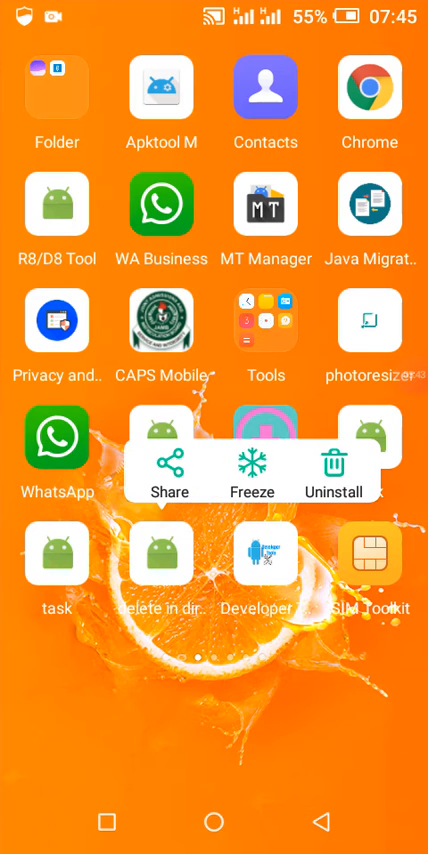
left_click(335, 465)
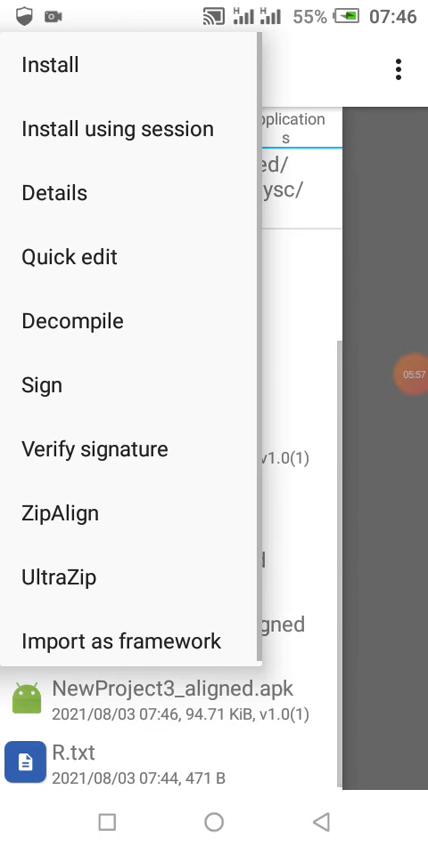
Install the signed NewProject3_aligned.apk and confirm on the package installer prompt.
left_click(49, 65)
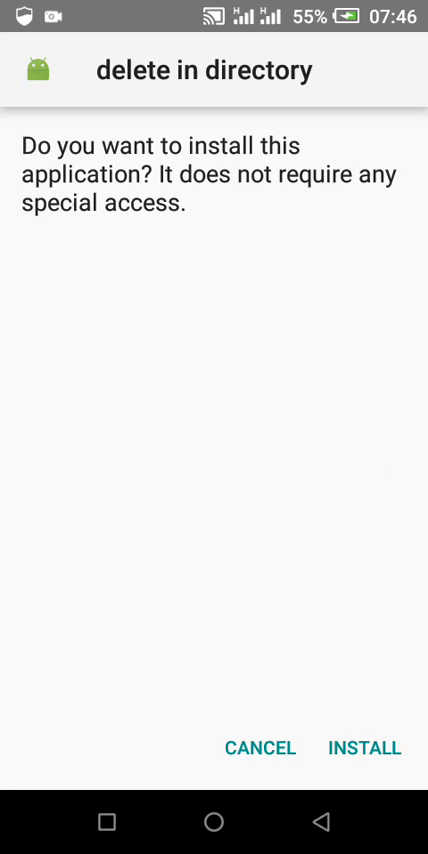
left_click(365, 748)
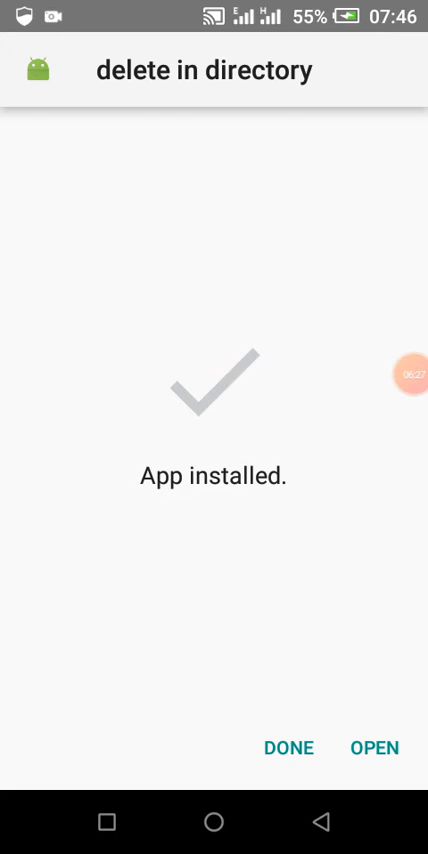
Open the installed delete in directory app and allow its file access permission.
left_click(375, 747)
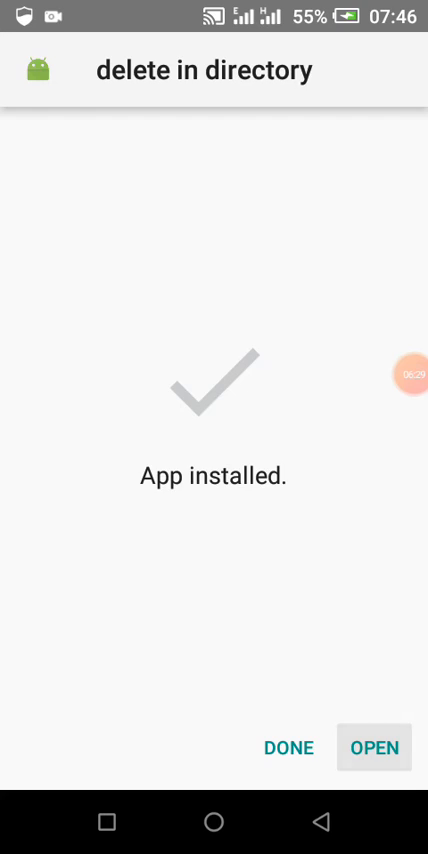
left_click(373, 747)
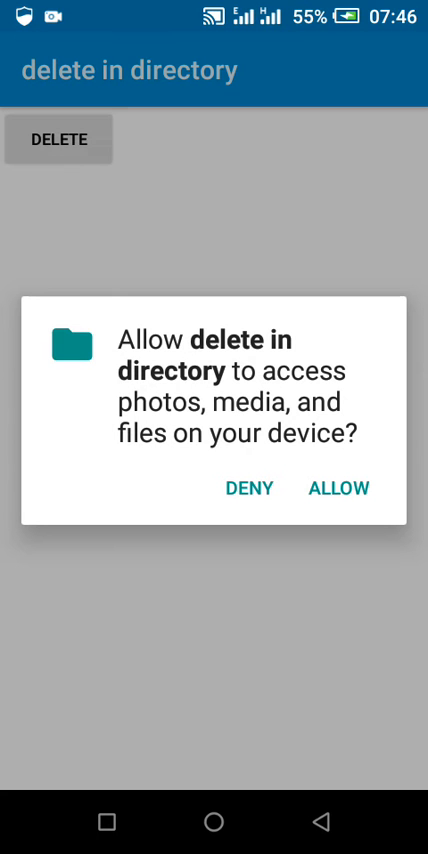
left_click(339, 488)
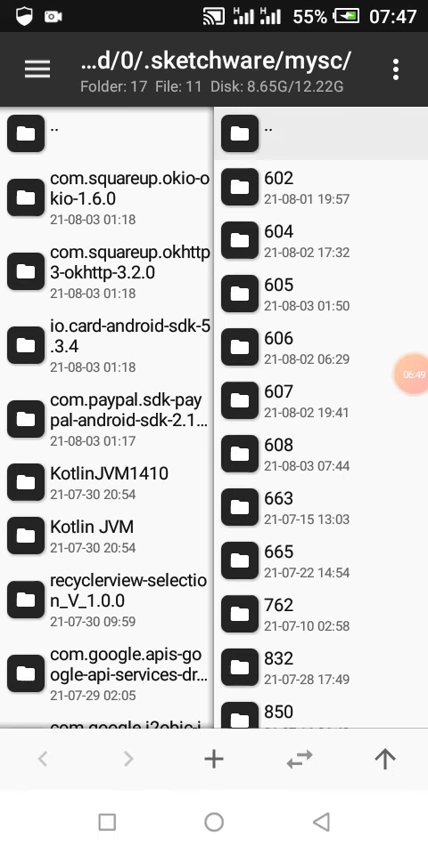
Browse the app folders in /storage/emulated/0/Android/data with MT Manager.
left_click(243, 130)
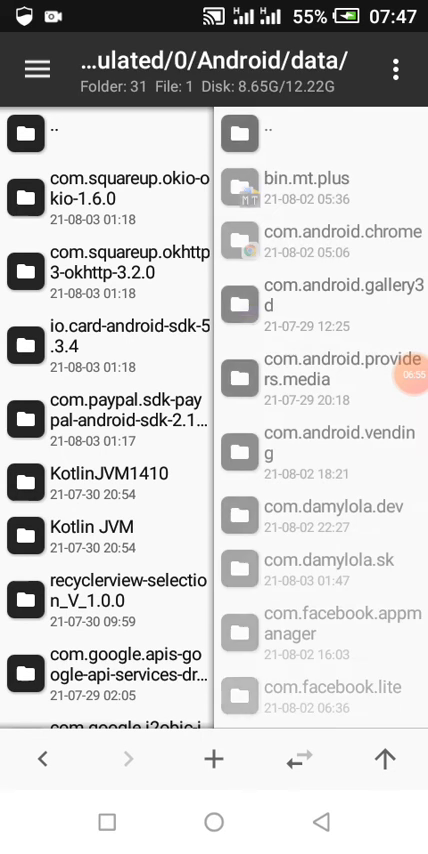
scroll("down", 3)
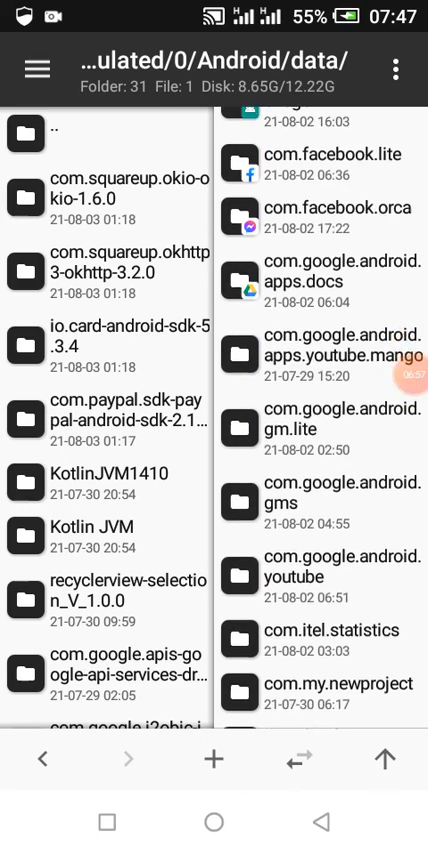
scroll("down", 3)
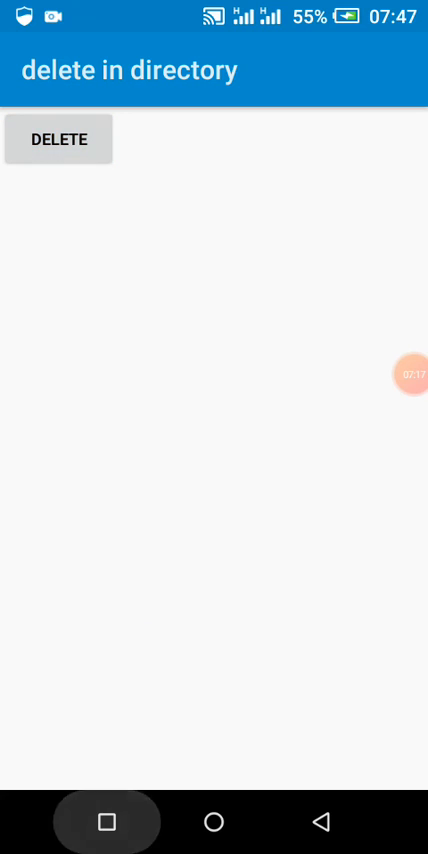
Use the app's DELETE button, then leave the app for the home screen.
left_click(58, 139)
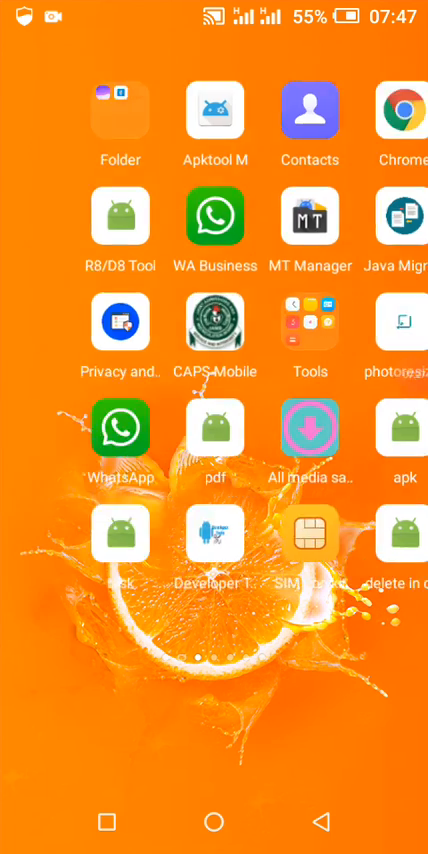
Swipe through the home screen pages and launch the app showing the offline error page.
scroll("left", 3)
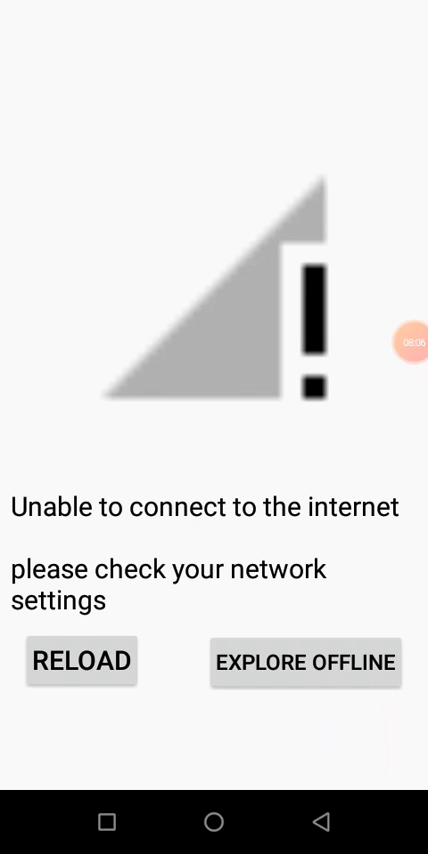
left_click(408, 342)
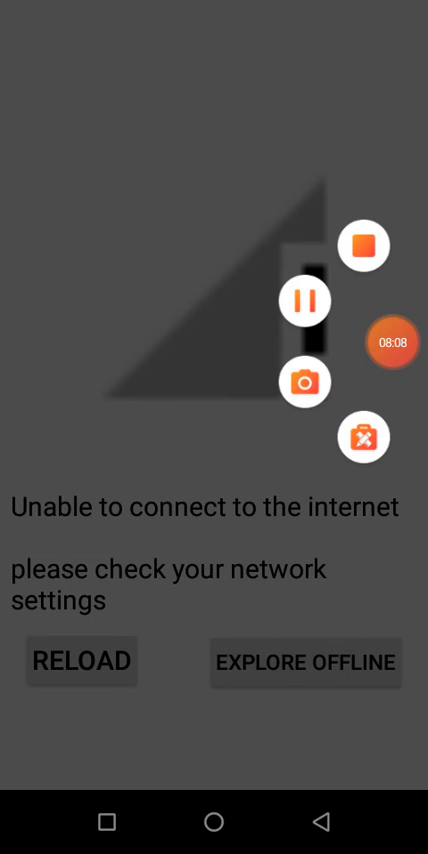